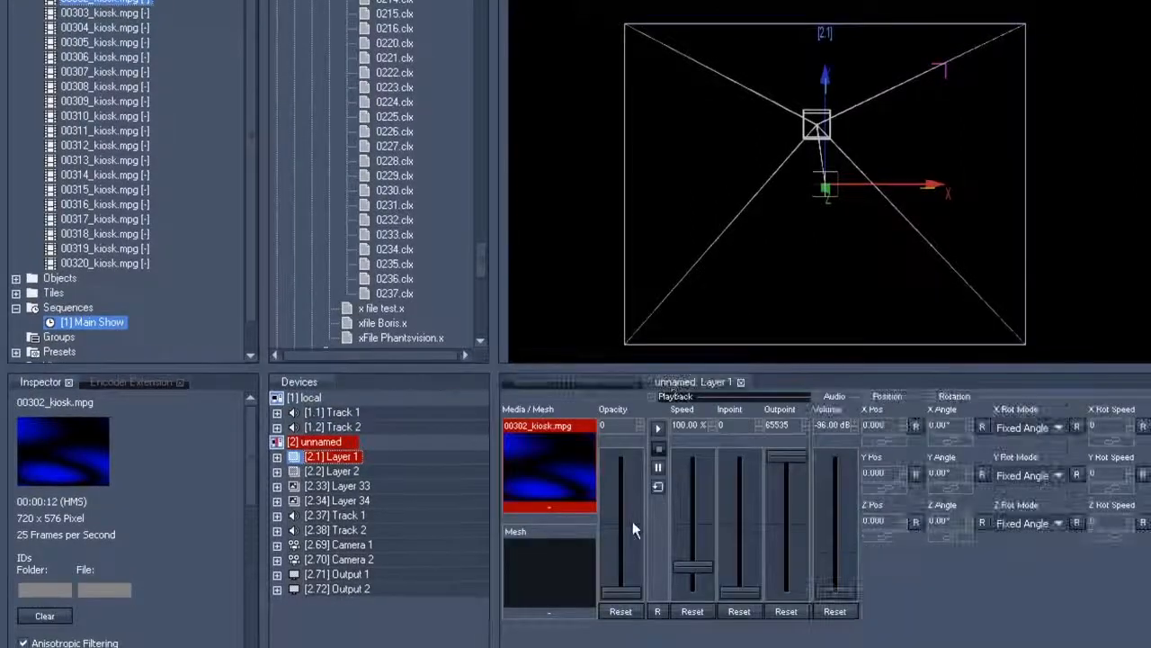
- Raise Layer 1's opacity fader to full so the blue 00302_kiosk.mpg loop shows
drag(621, 522, 621, 432)
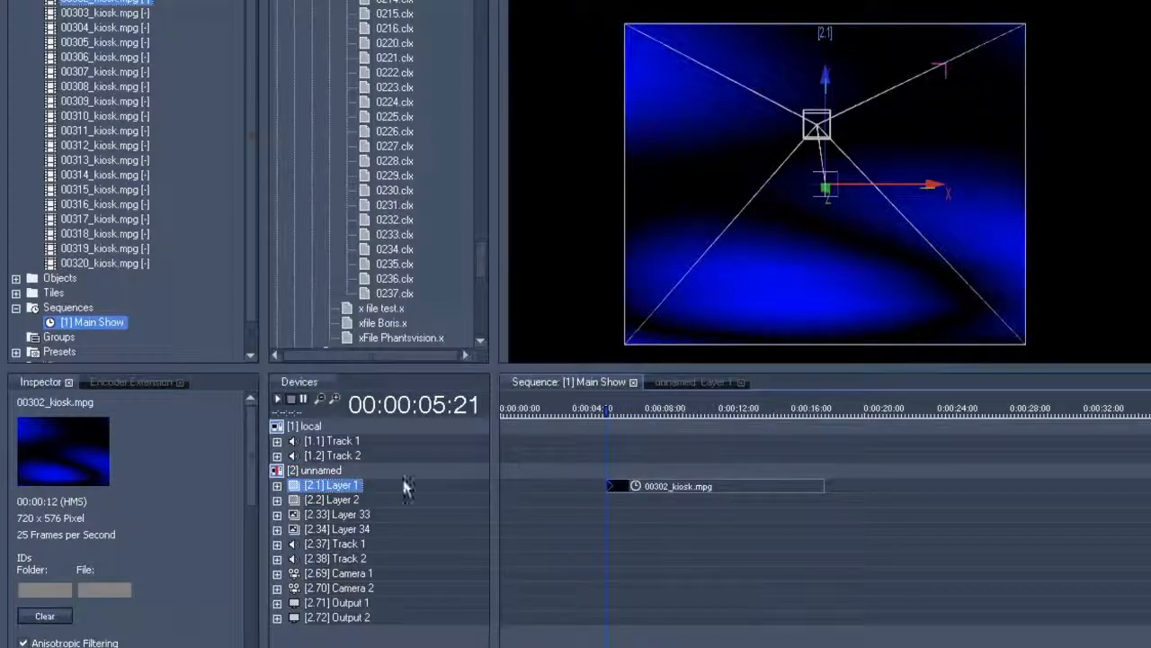
- Select Layer 2 and start the orange 00304_kiosk.mpg clip playing
click(331, 499)
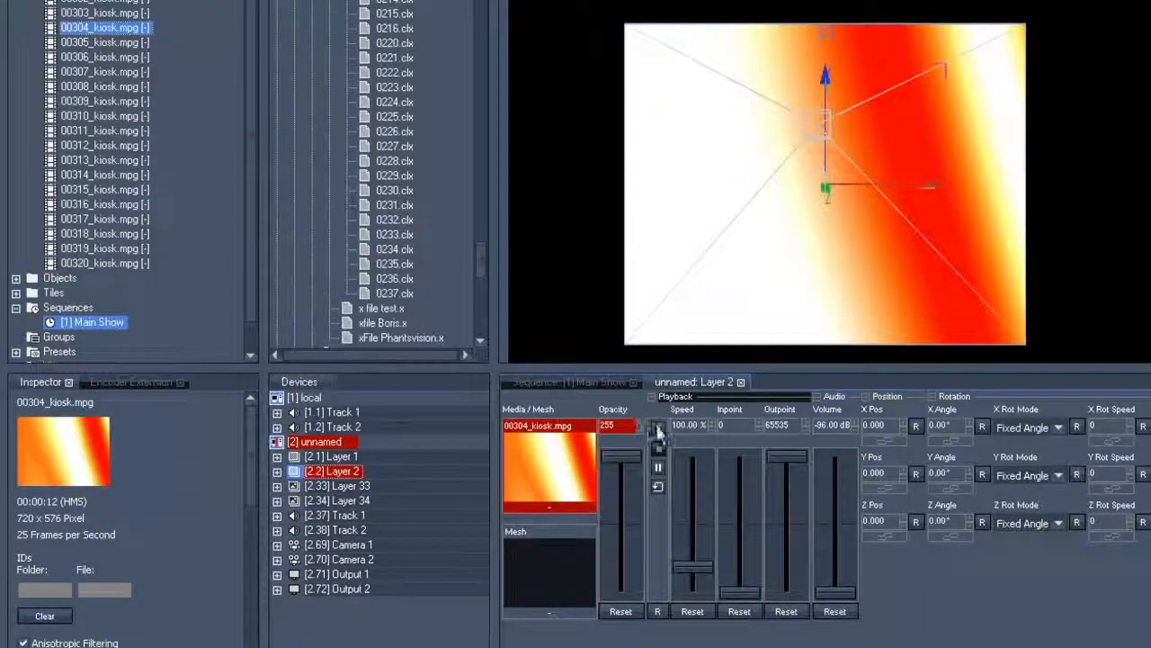
click(657, 428)
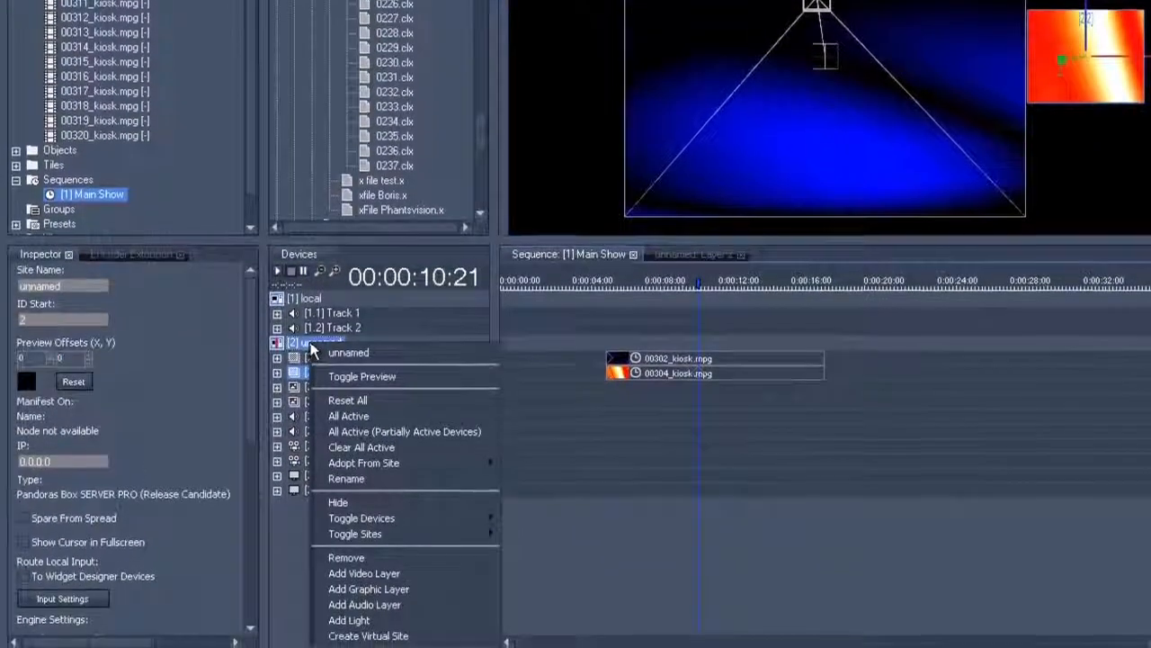
mouse_move(361, 515)
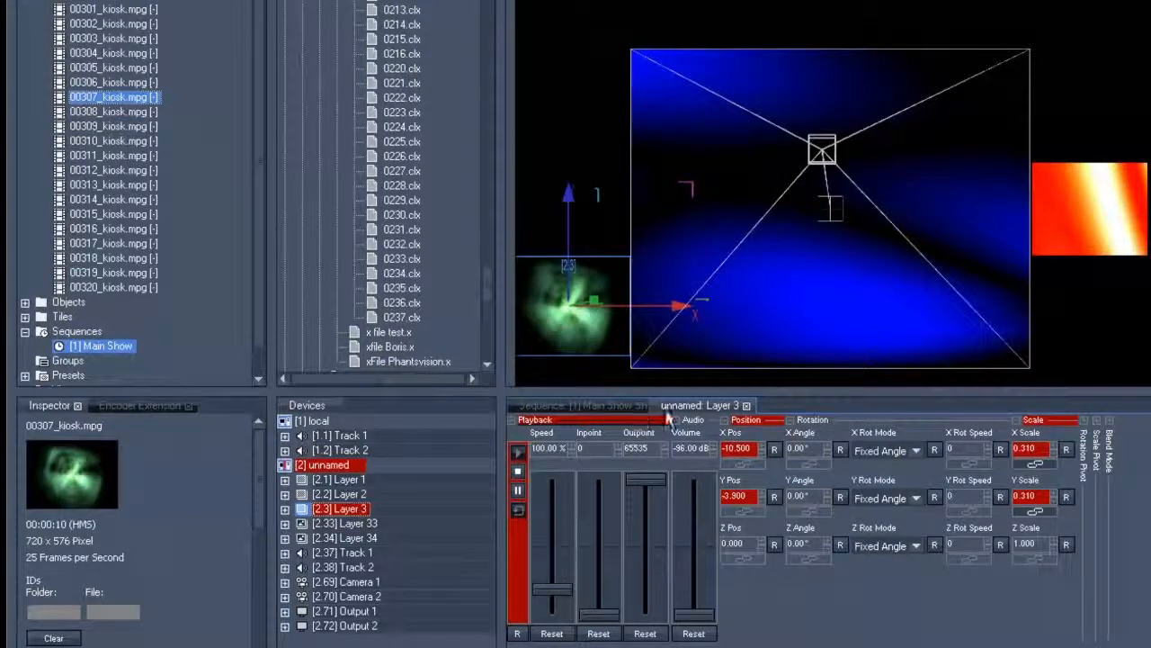
mouse_move(634, 412)
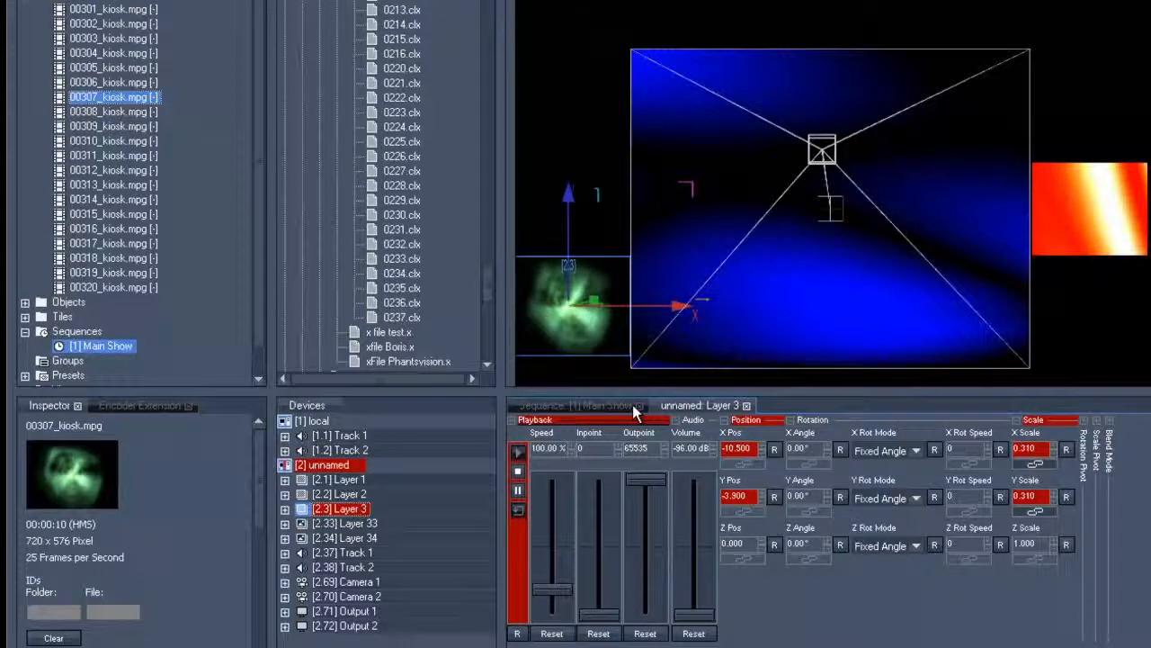
- Store the green 00307_kiosk.mpg Layer 3 clip and show the Main Show timeline
right_click(702, 454)
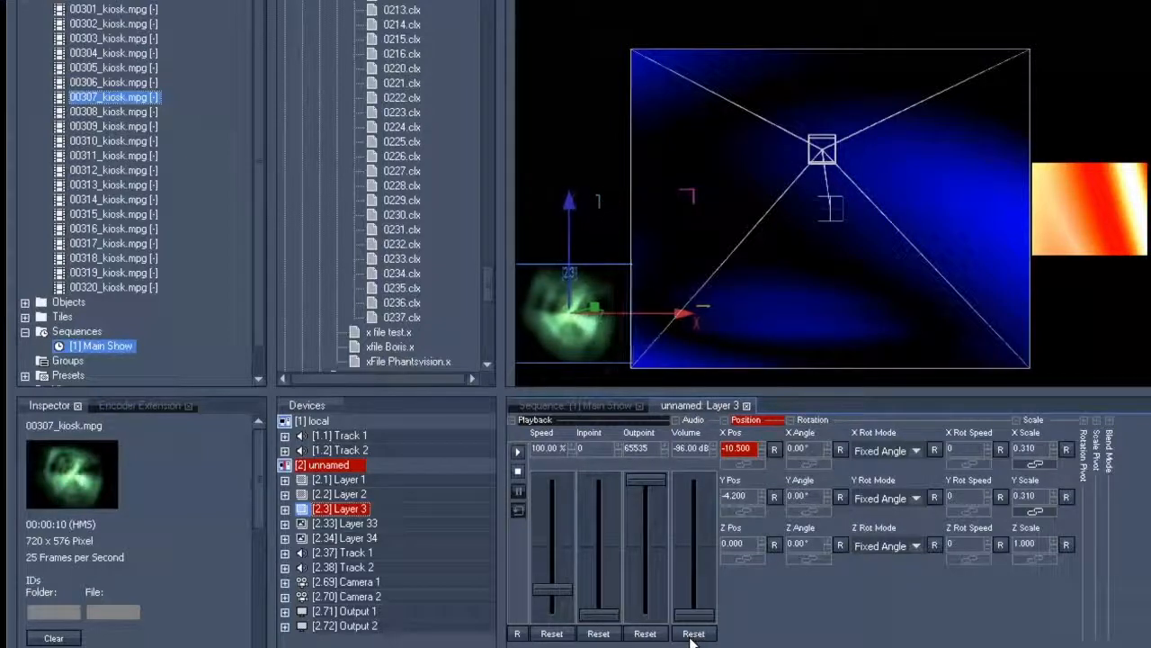
click(576, 405)
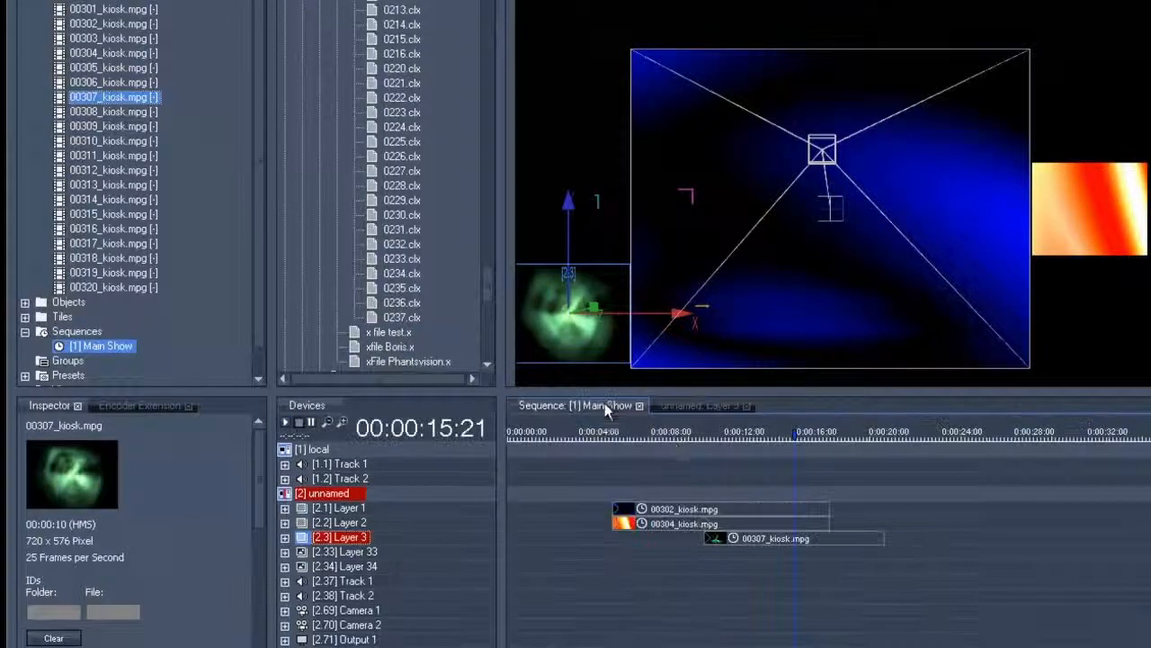